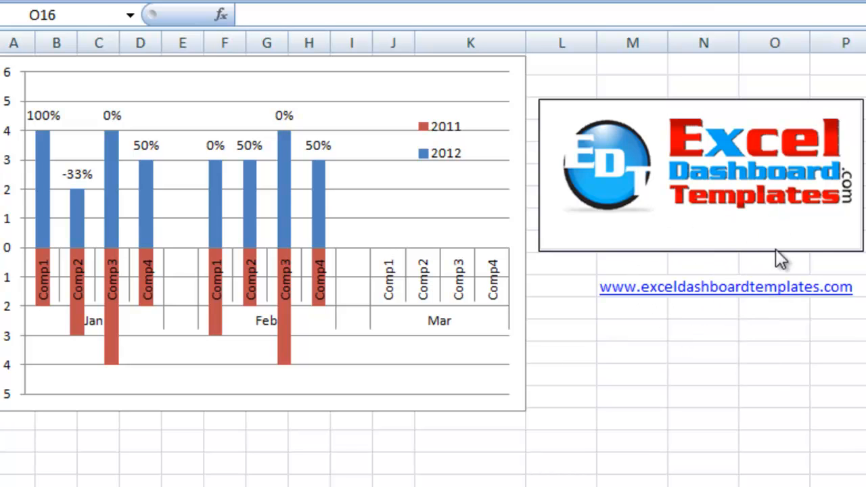
mouse_move(684, 245)
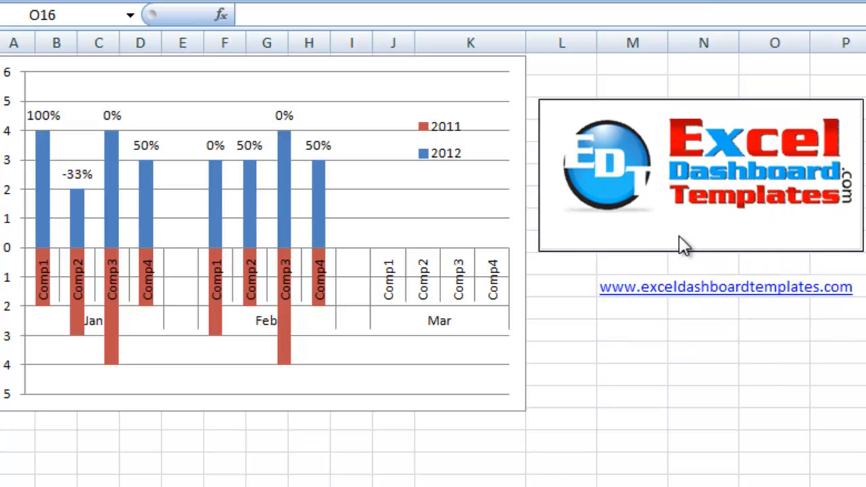
mouse_move(674, 320)
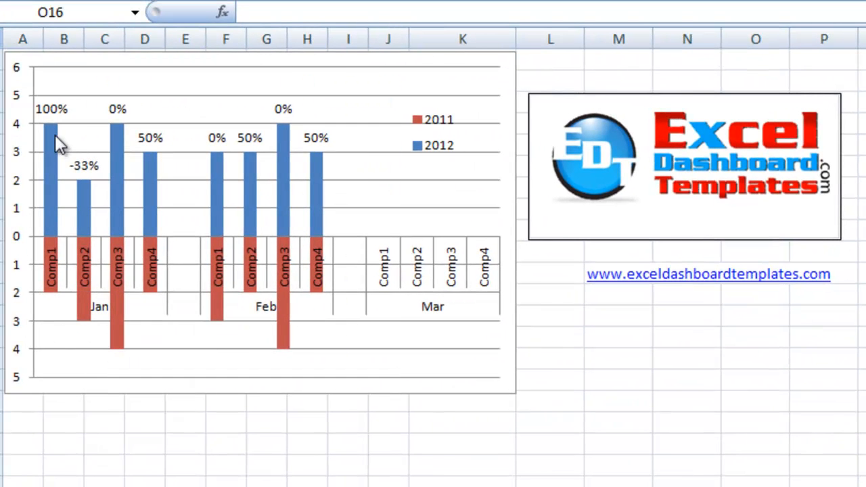
mouse_move(54, 214)
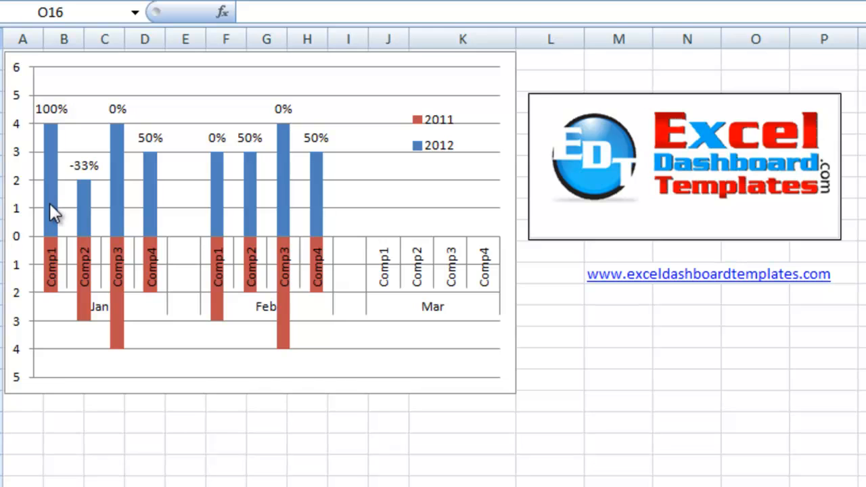
mouse_move(53, 276)
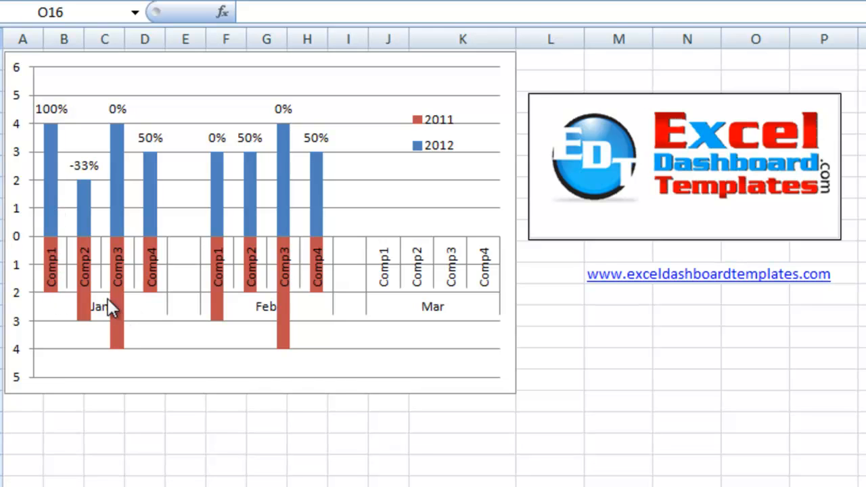
mouse_move(84, 146)
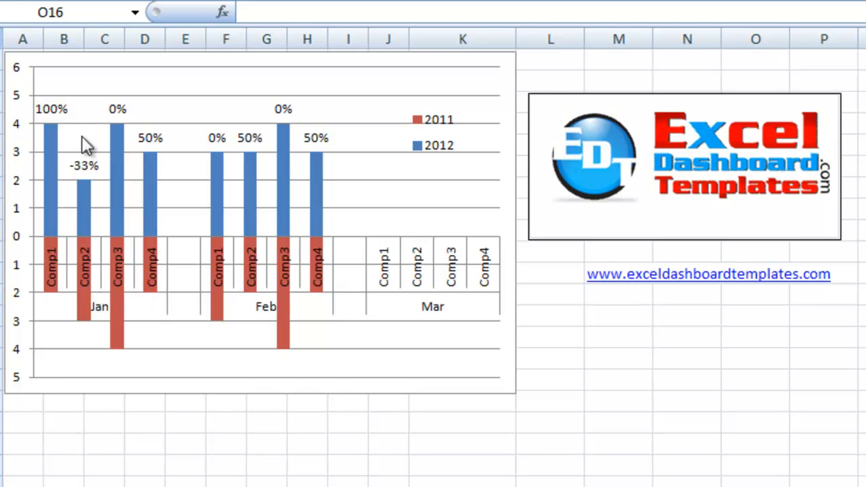
mouse_move(25, 133)
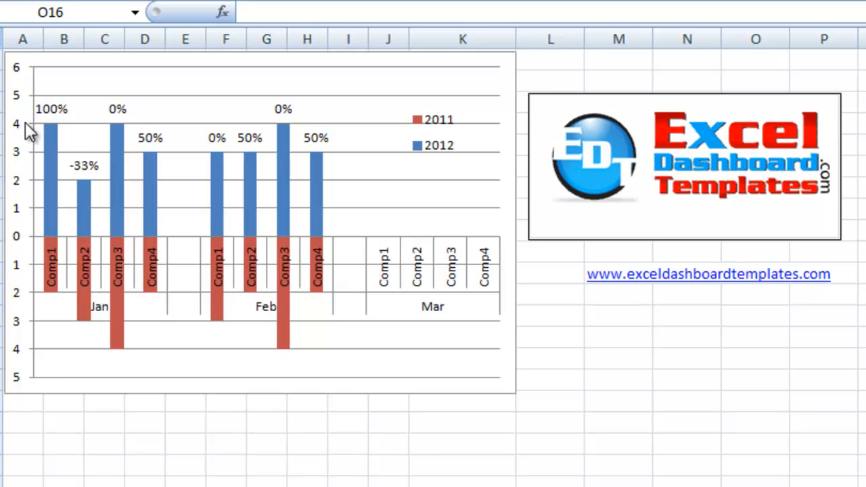
mouse_move(46, 127)
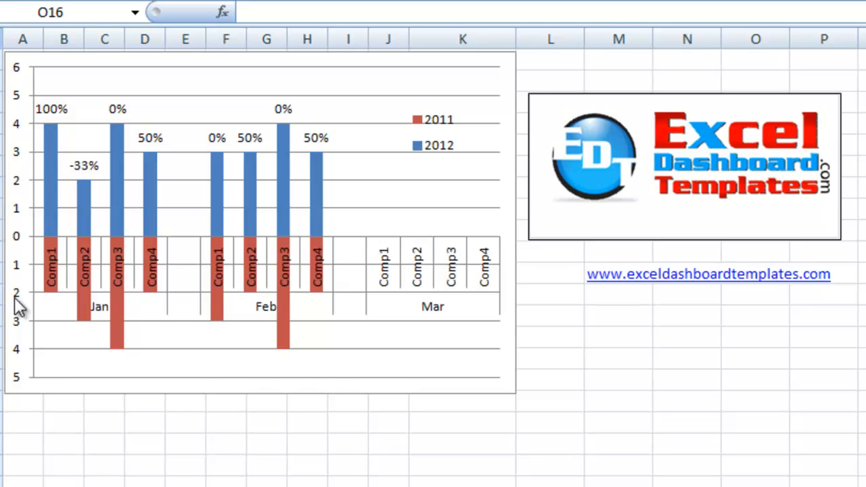
mouse_move(53, 125)
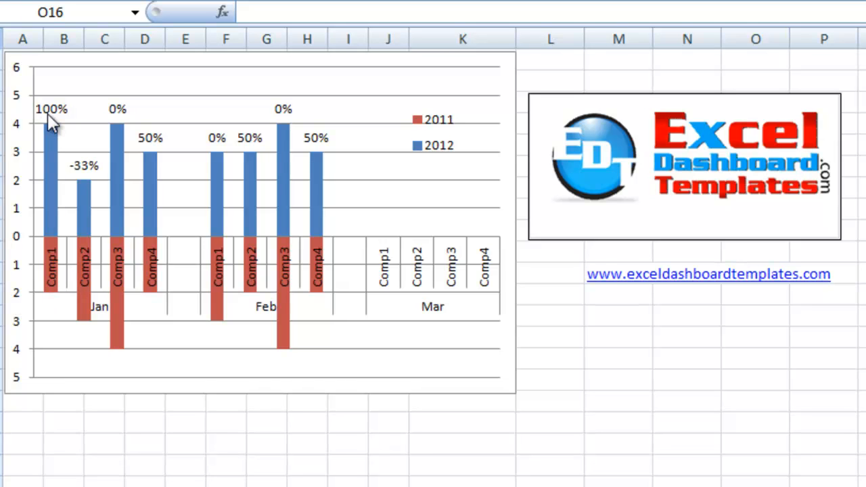
mouse_move(88, 183)
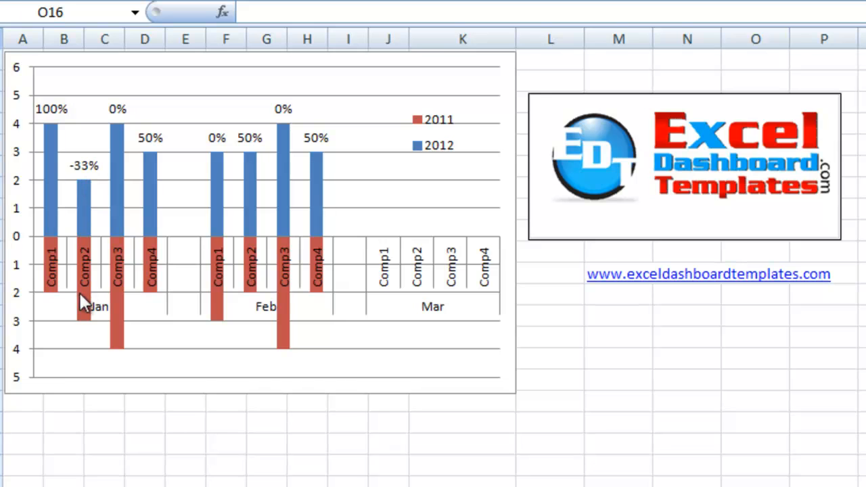
mouse_move(81, 326)
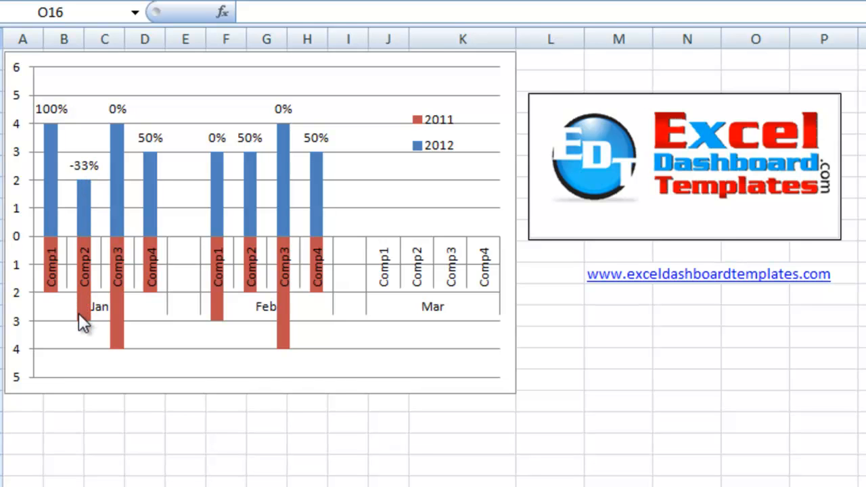
mouse_move(82, 320)
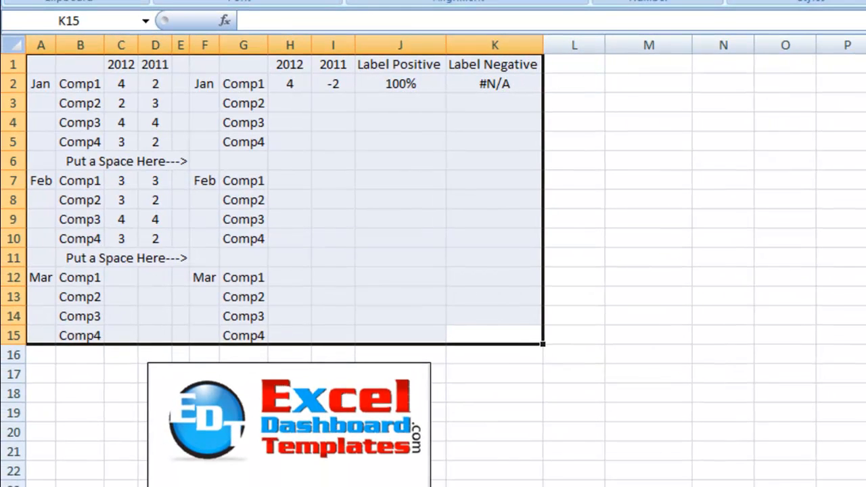
left_click(290, 296)
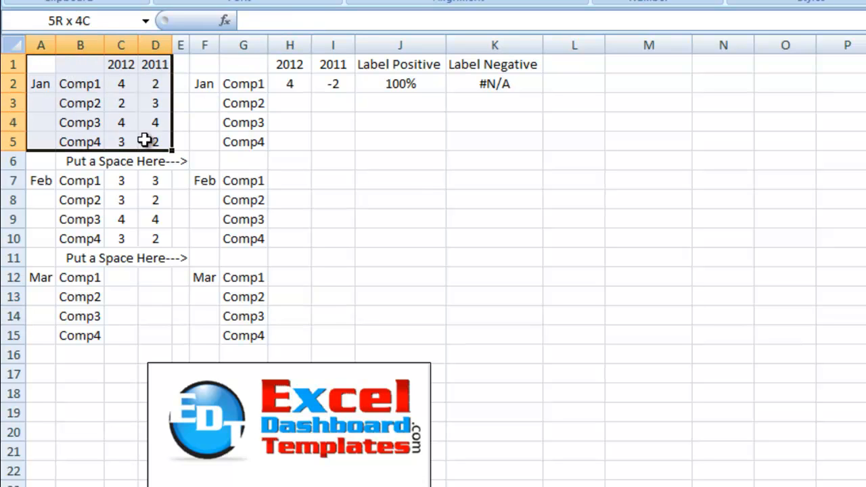
left_click(80, 83)
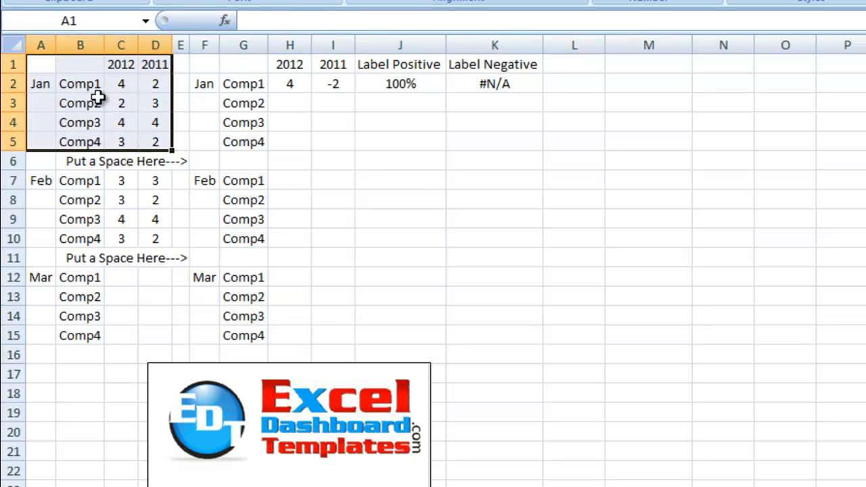
left_click(154, 84)
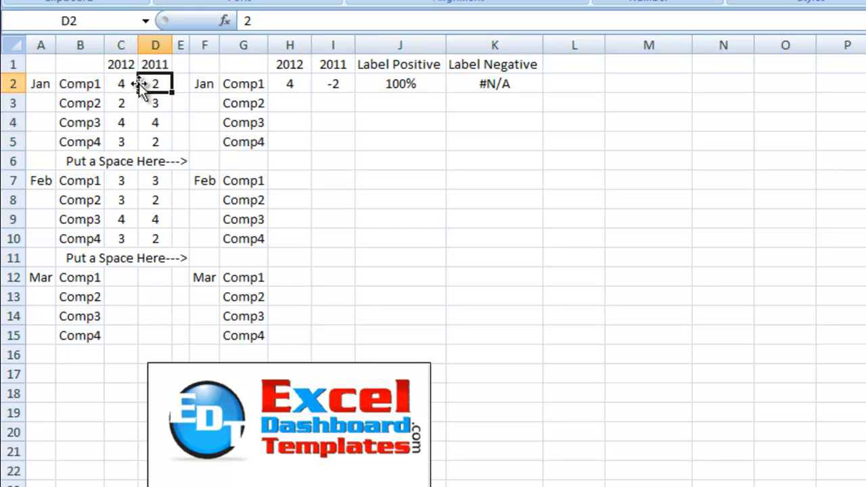
mouse_move(178, 76)
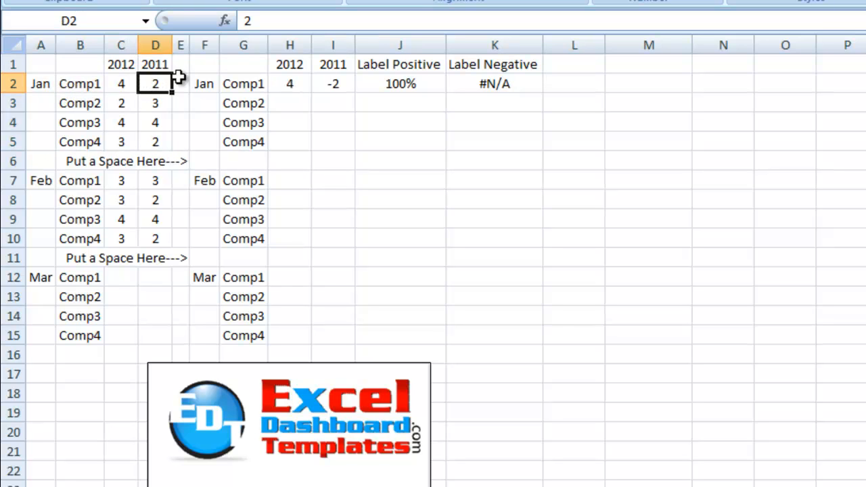
mouse_move(156, 219)
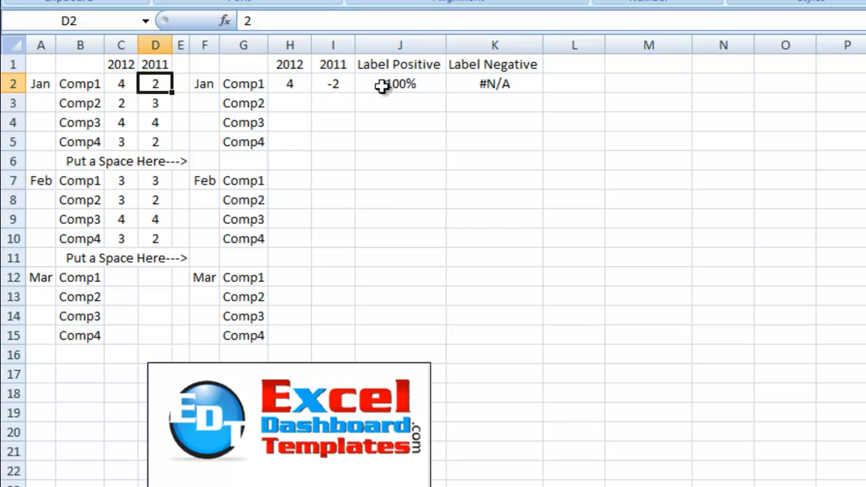
left_click(495, 84)
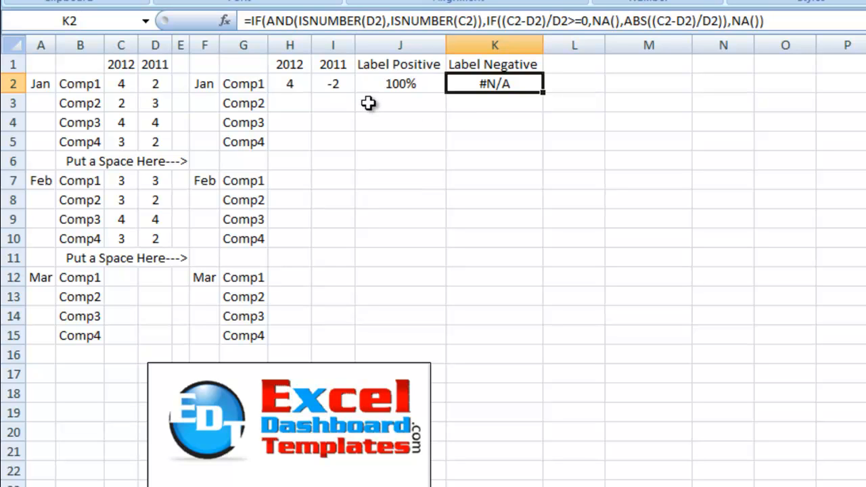
mouse_move(406, 89)
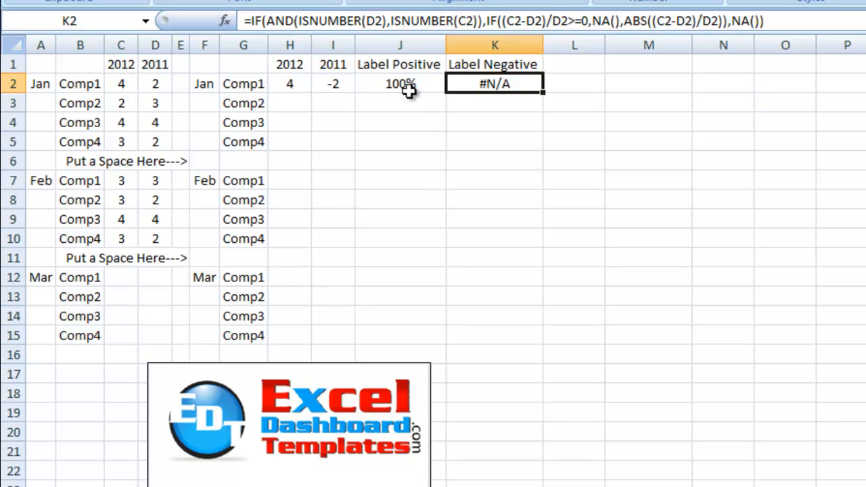
mouse_move(493, 83)
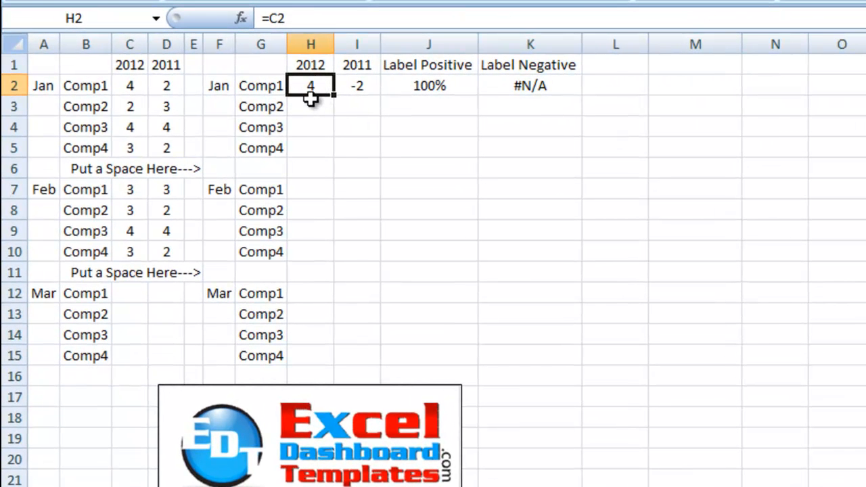
mouse_move(157, 80)
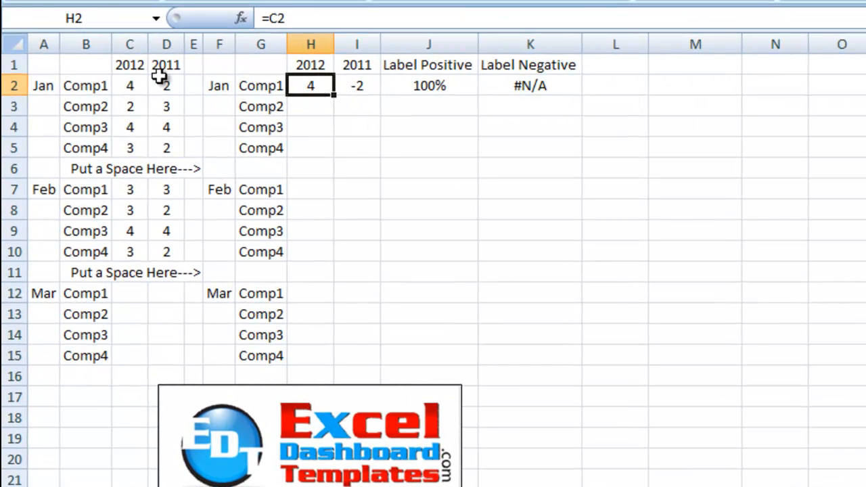
left_click(130, 86)
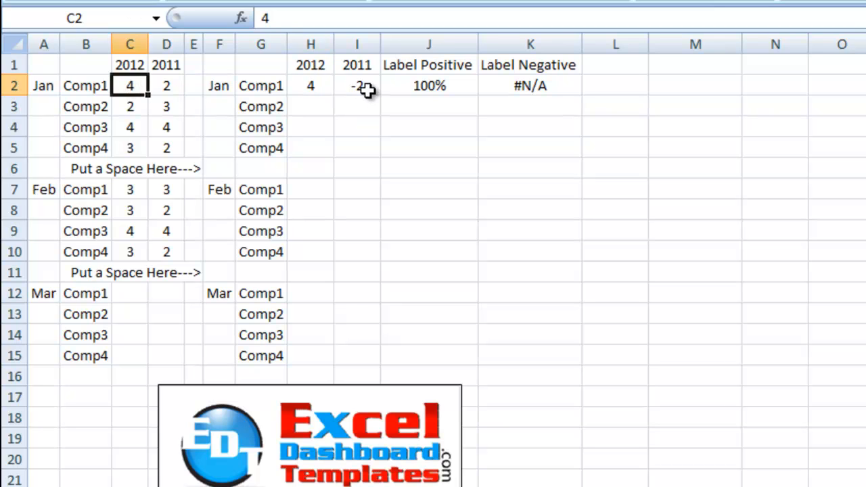
left_click(358, 86)
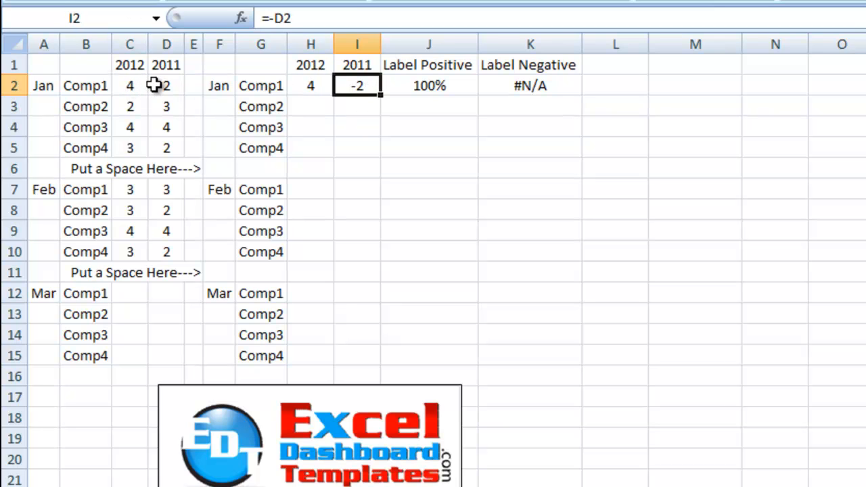
left_click(165, 85)
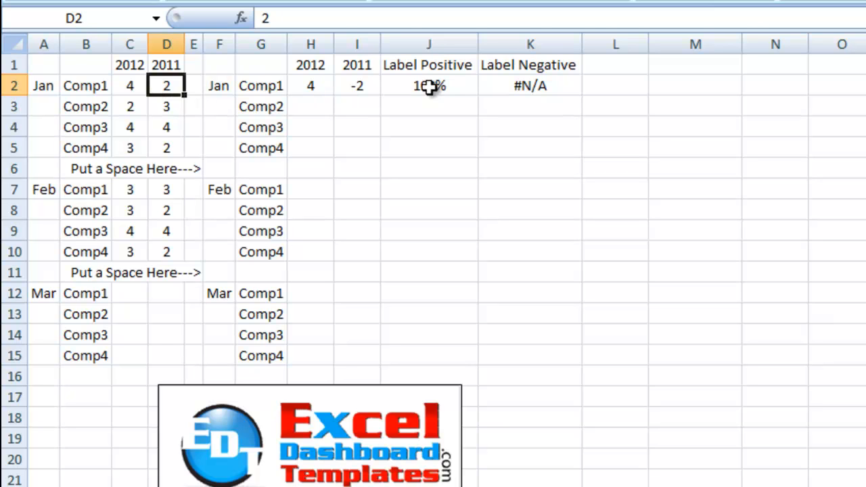
Inspect the Label Positive formula in J2 returning growth only when non-negative, else #N/A
left_click(428, 85)
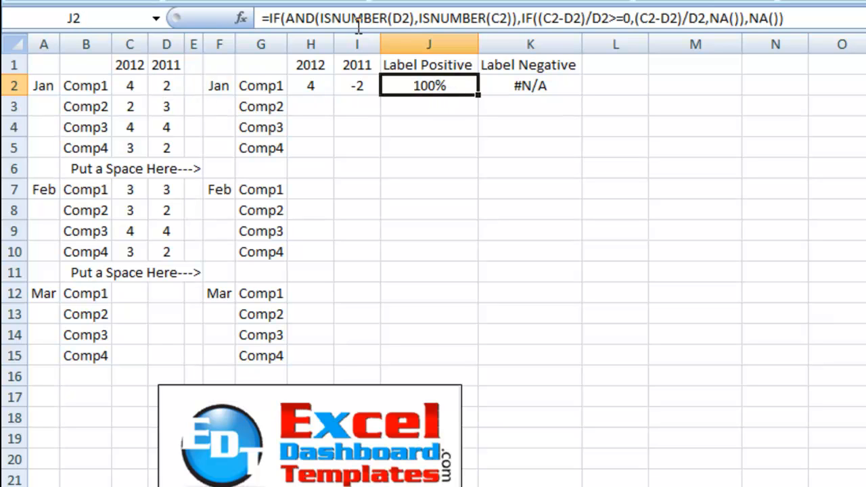
mouse_move(403, 19)
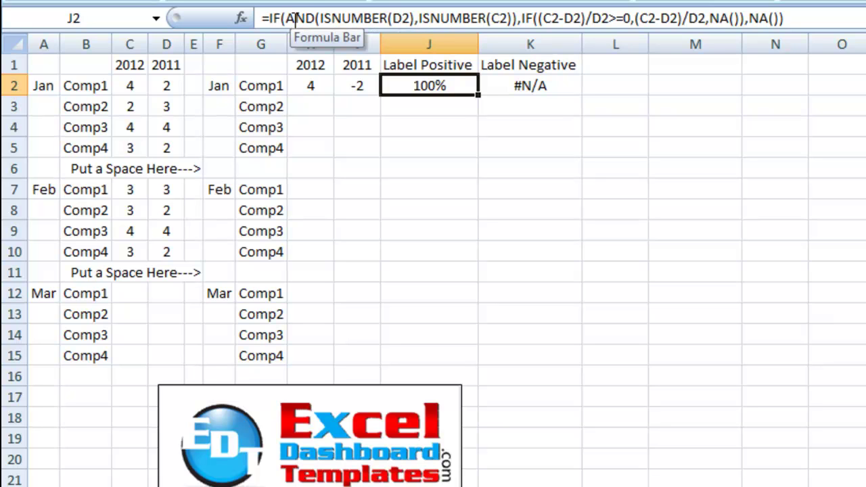
mouse_move(314, 14)
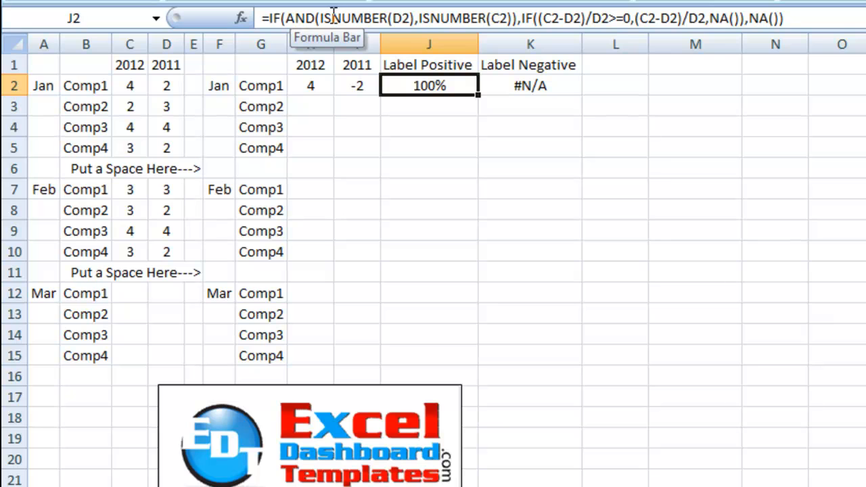
mouse_move(396, 19)
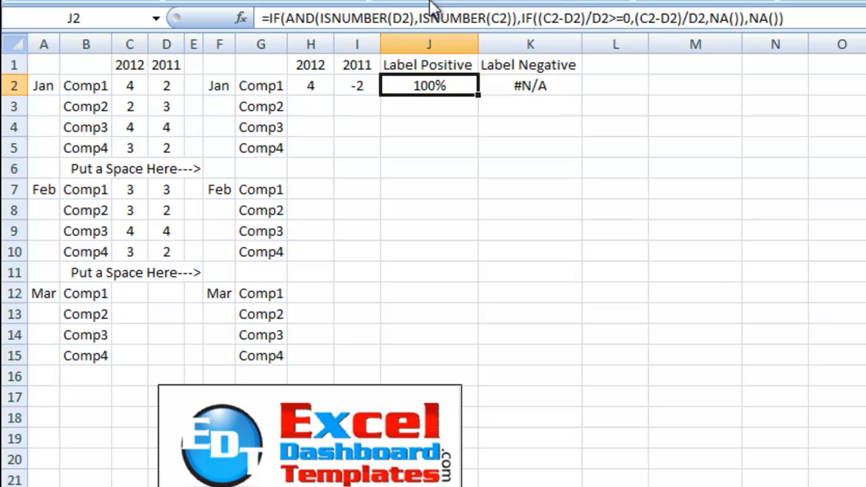
mouse_move(758, 14)
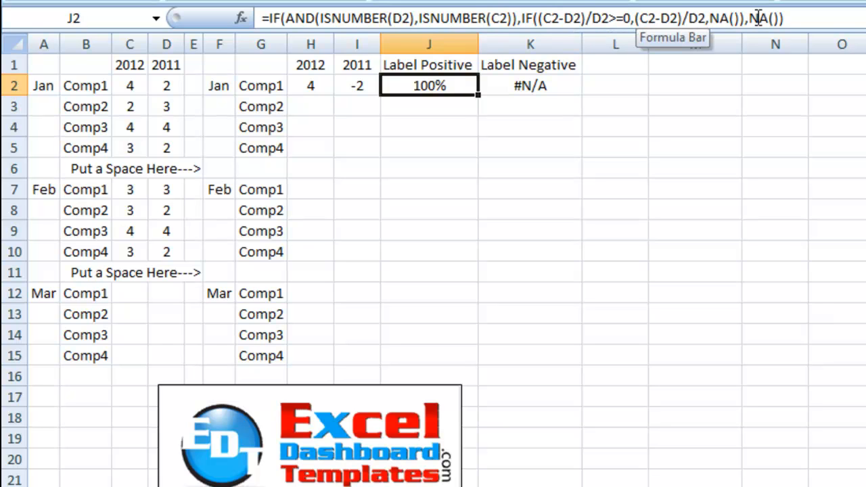
mouse_move(479, 95)
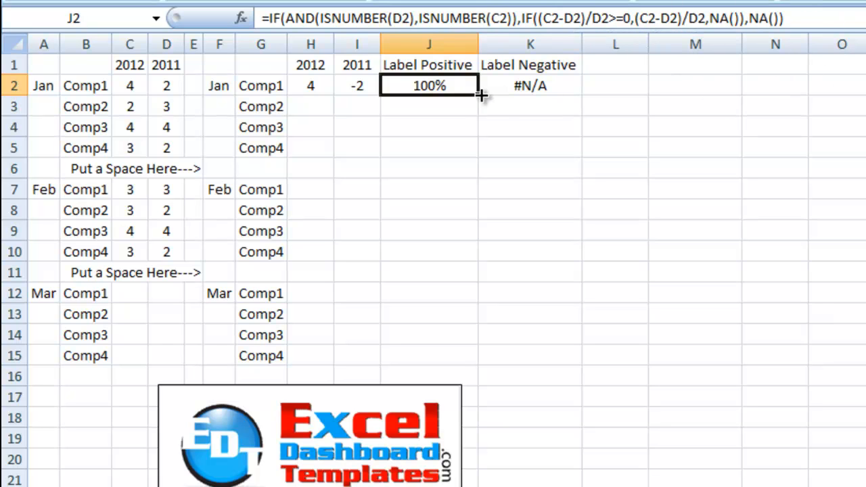
left_click(529, 85)
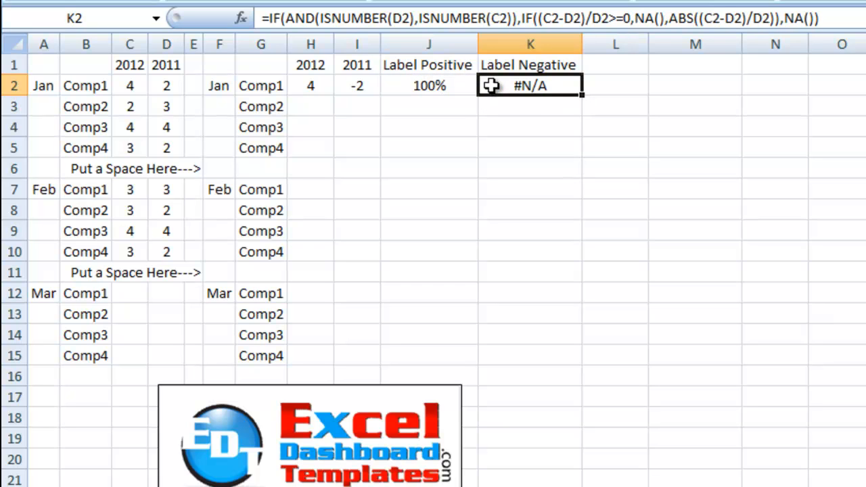
mouse_move(283, 20)
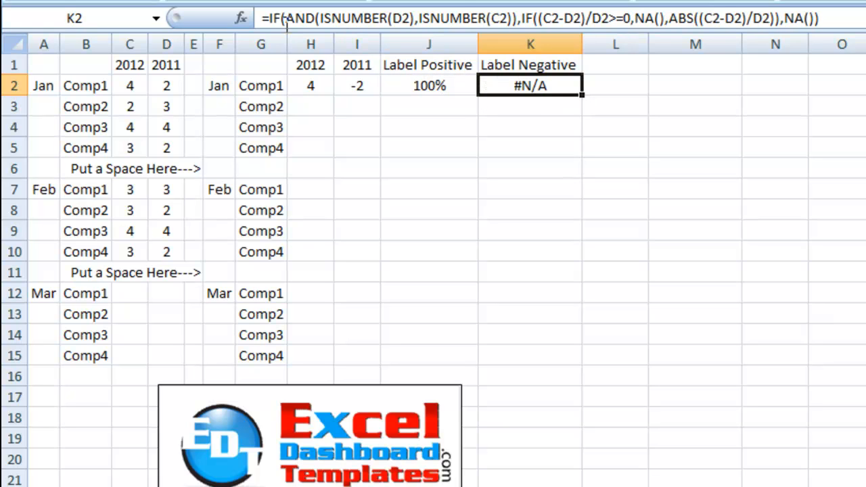
mouse_move(462, 19)
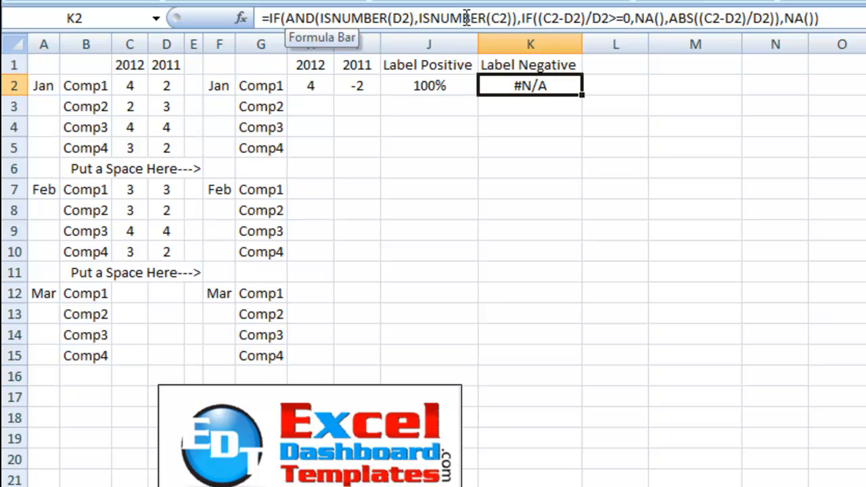
mouse_move(556, 30)
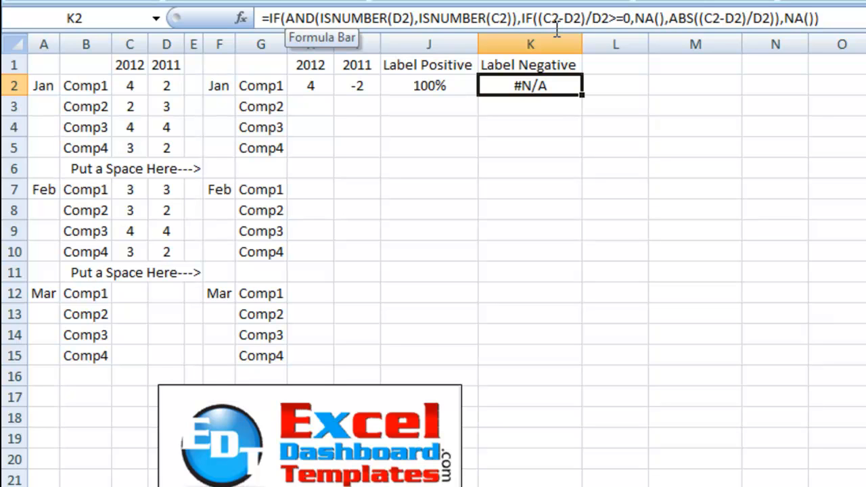
mouse_move(616, 22)
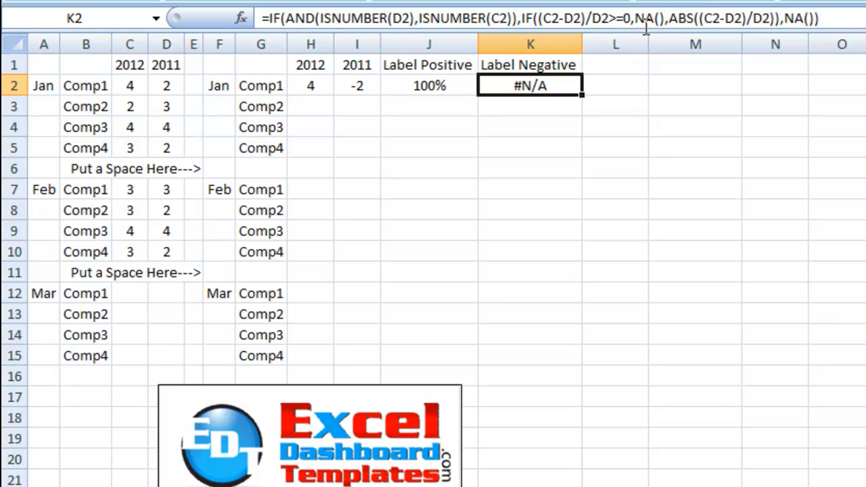
mouse_move(649, 24)
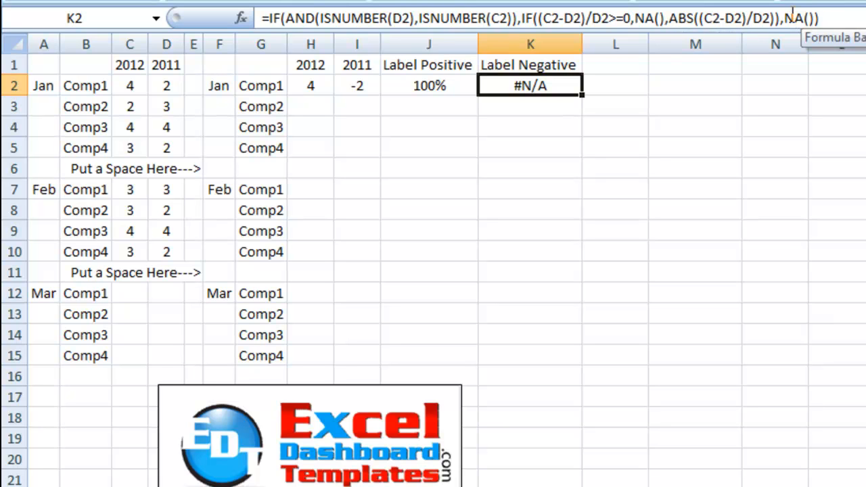
mouse_move(379, 62)
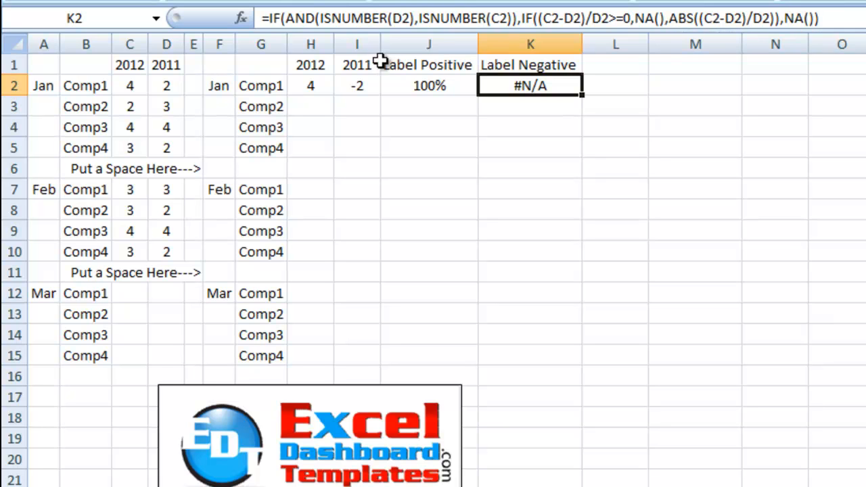
Fill H2:K2 down to row 15 and check the 33% Label Negative result for Comp2
left_click_drag(311, 86, 531, 85)
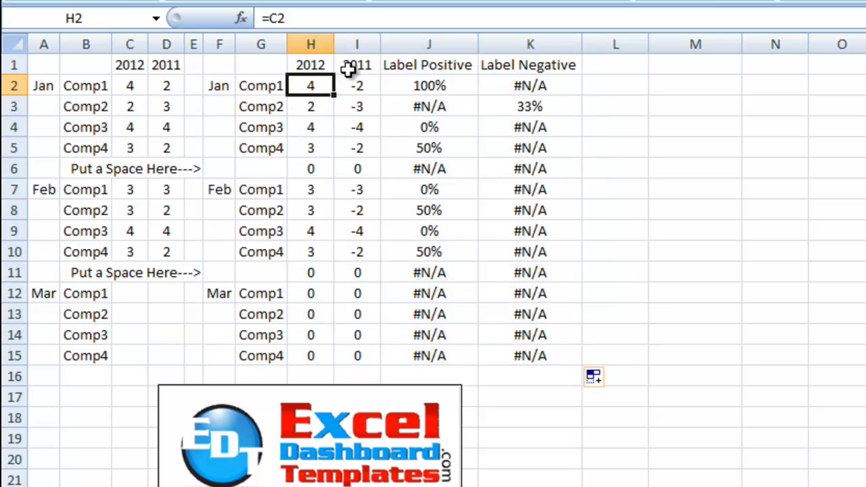
mouse_move(358, 84)
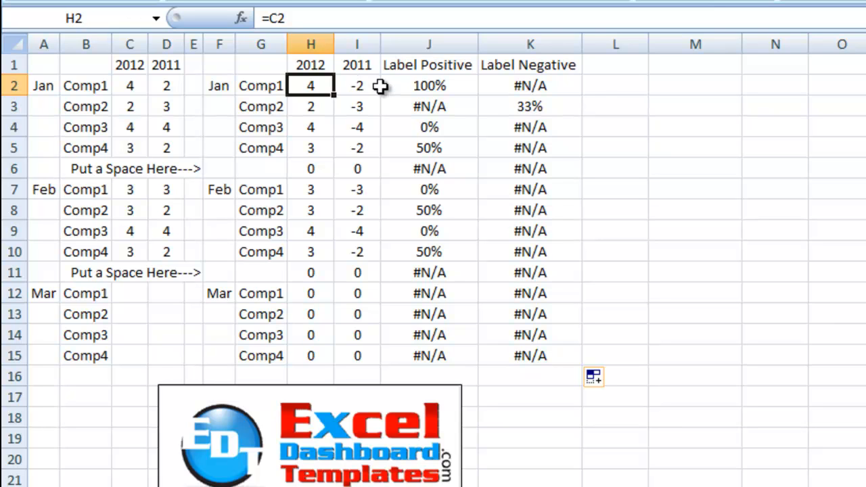
mouse_move(345, 276)
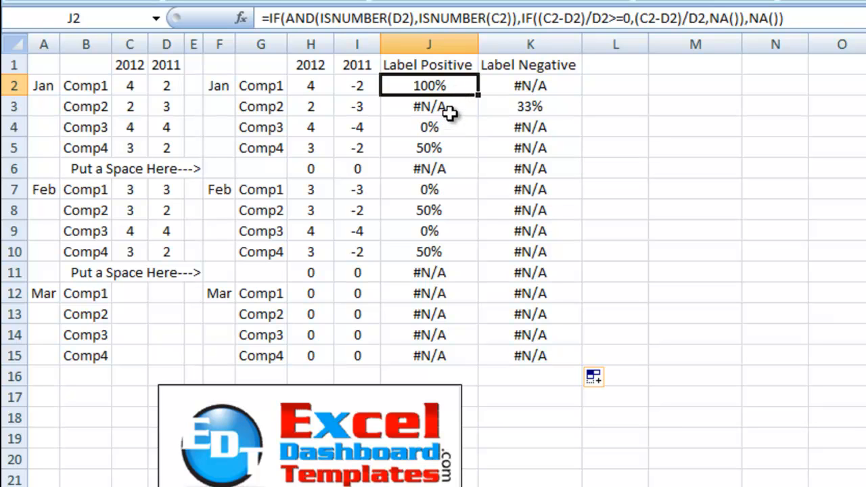
mouse_move(463, 107)
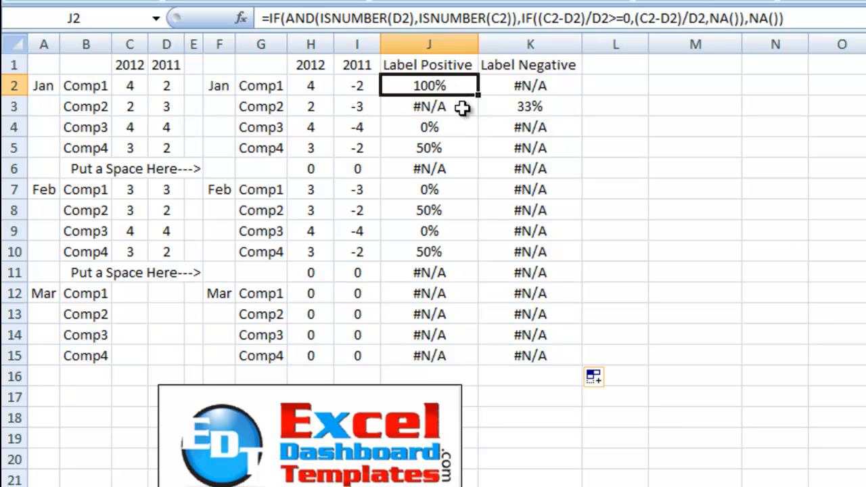
mouse_move(461, 124)
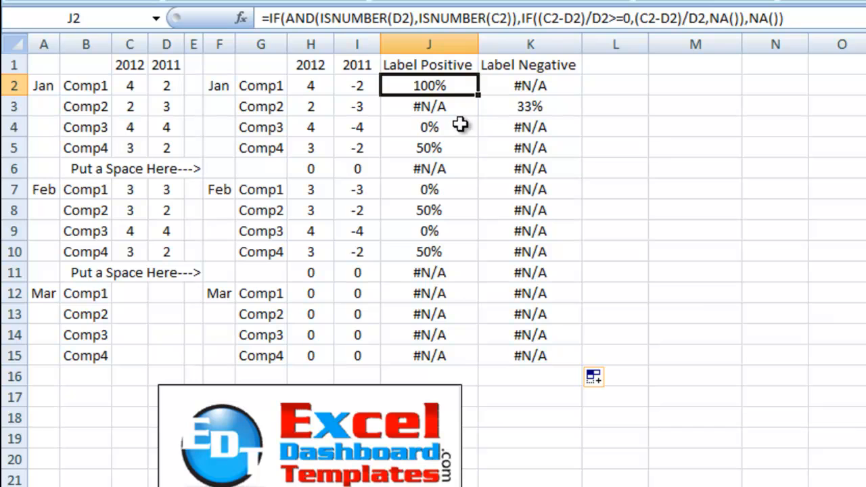
mouse_move(439, 167)
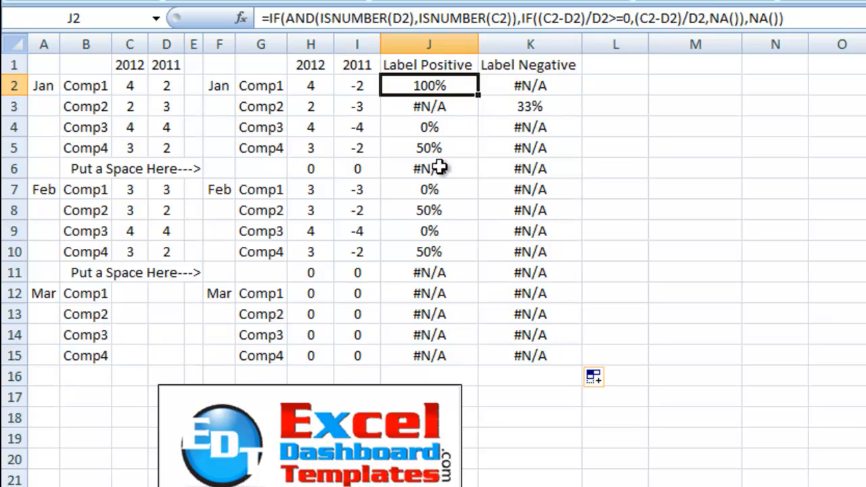
mouse_move(531, 84)
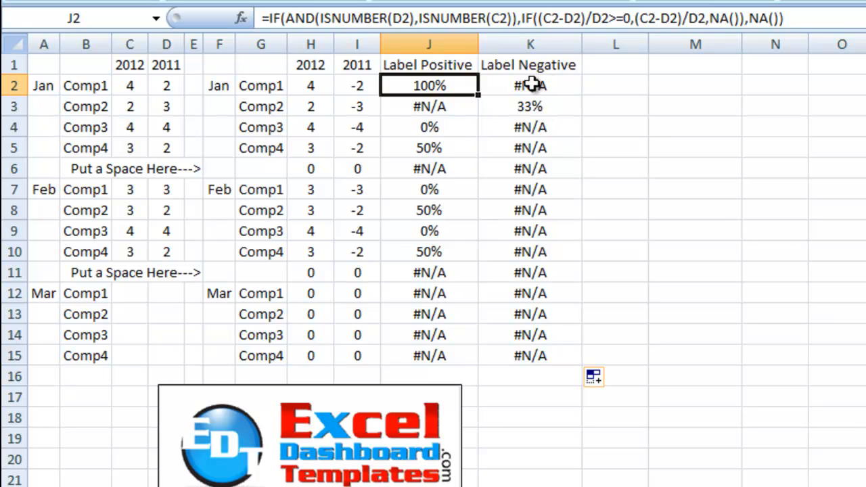
mouse_move(547, 109)
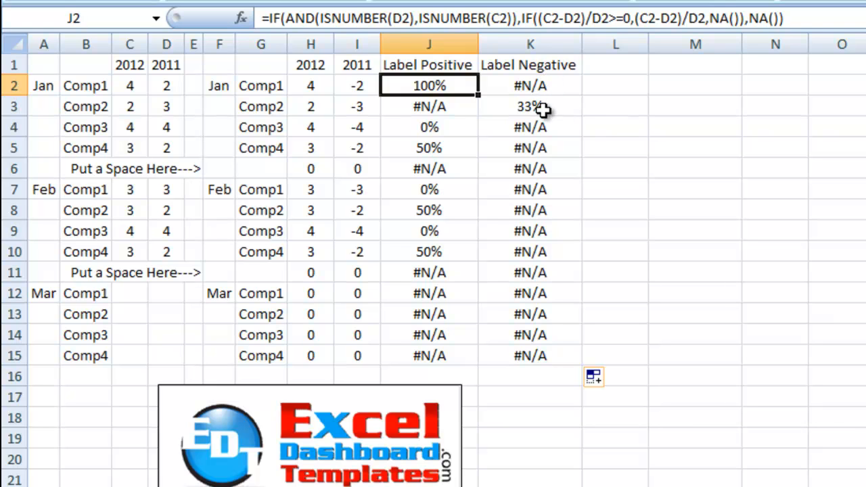
left_click(531, 105)
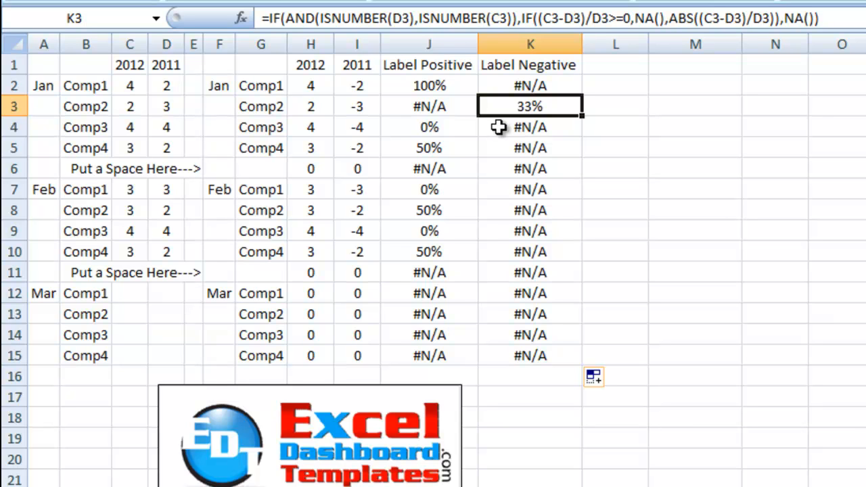
mouse_move(217, 168)
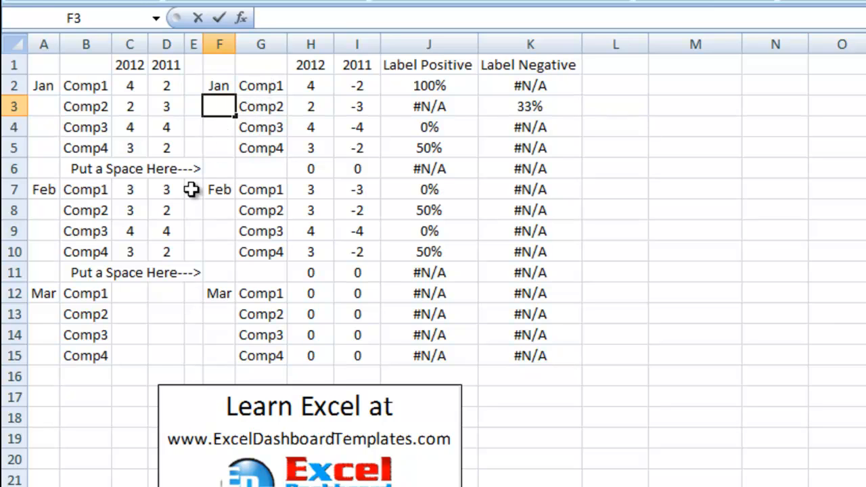
mouse_move(255, 170)
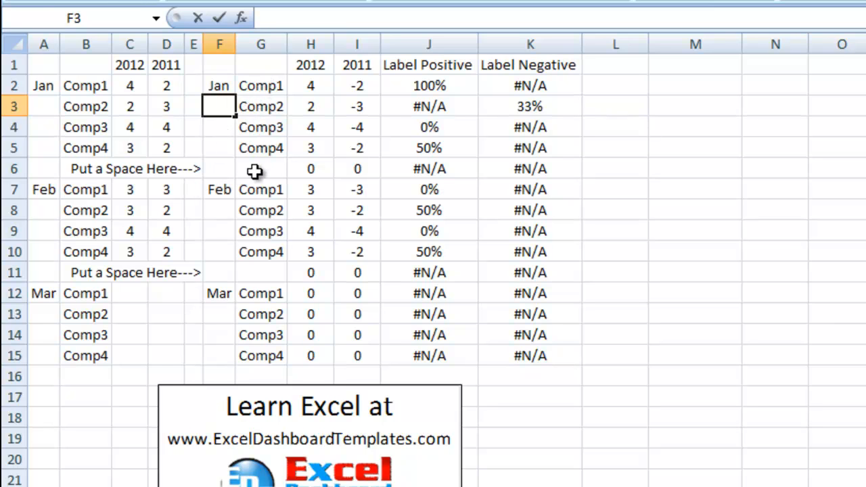
mouse_move(238, 170)
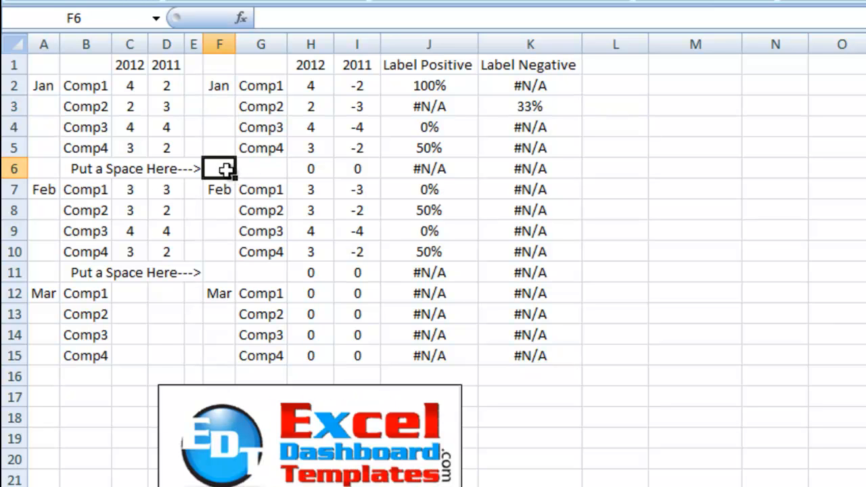
mouse_move(229, 114)
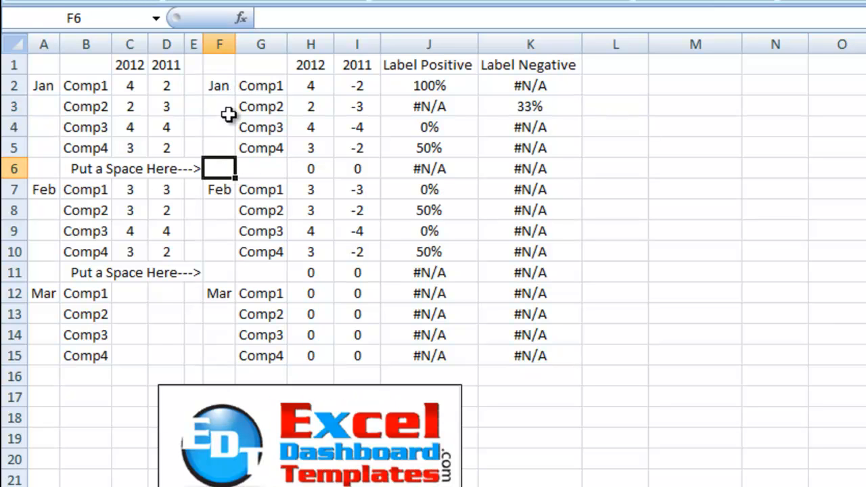
mouse_move(221, 203)
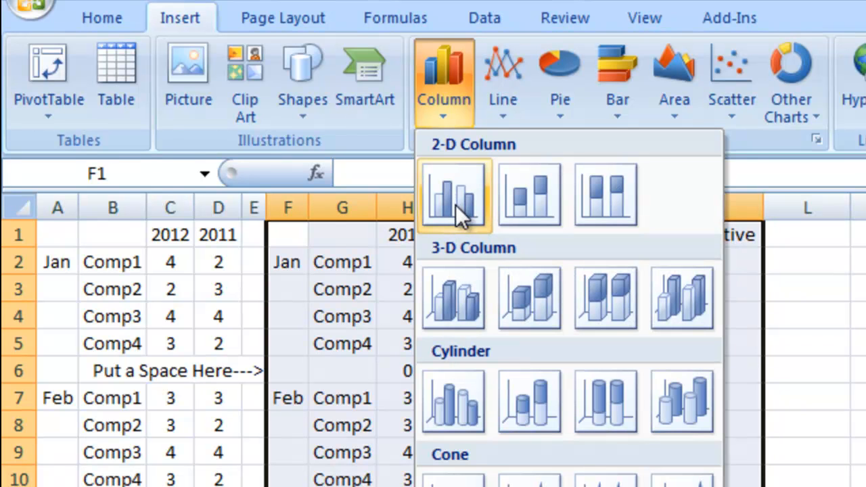
mouse_move(526, 197)
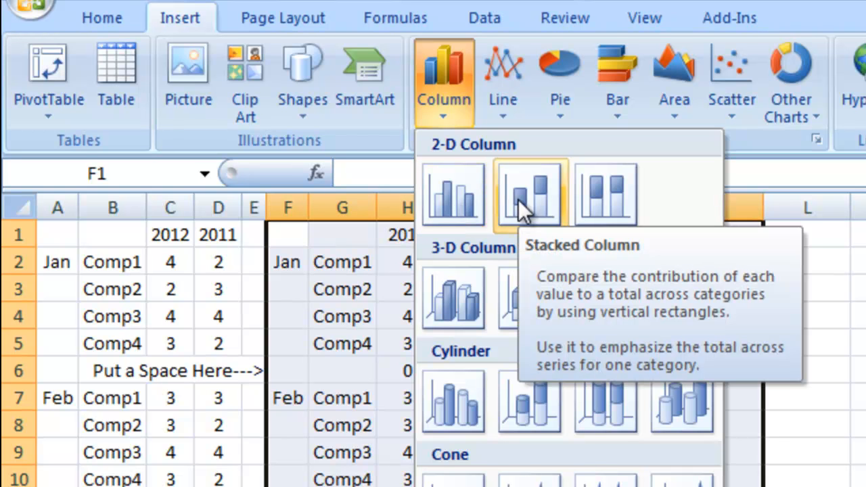
Build a stacked column chart from the table with 2012, 2011 and both label series
left_click(528, 195)
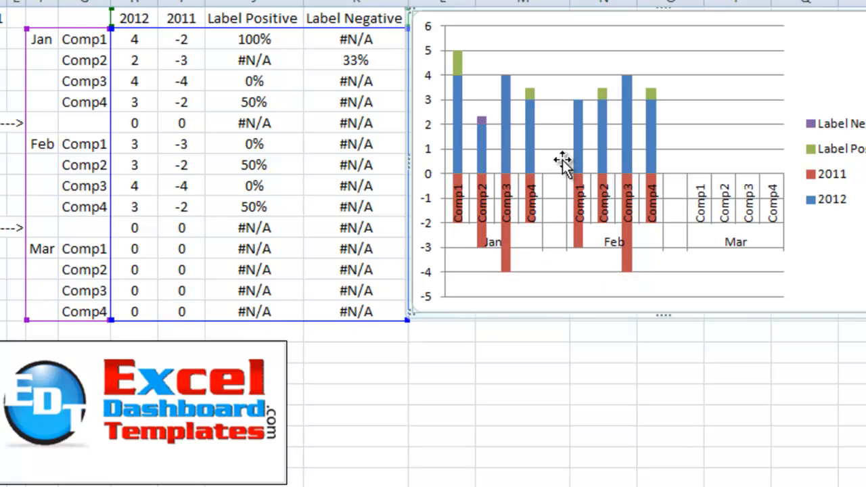
mouse_move(504, 254)
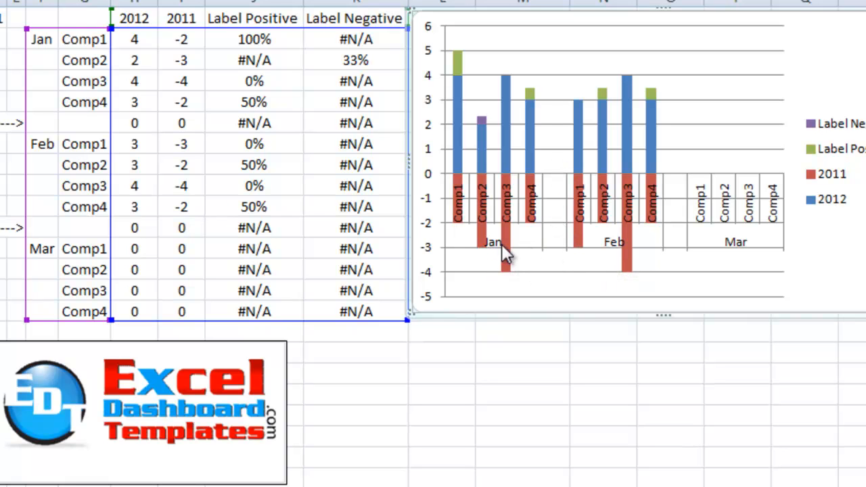
mouse_move(453, 128)
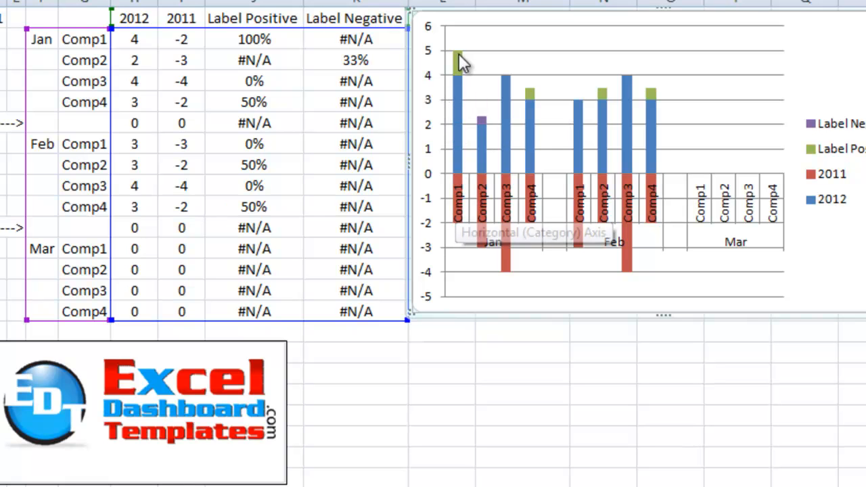
mouse_move(460, 71)
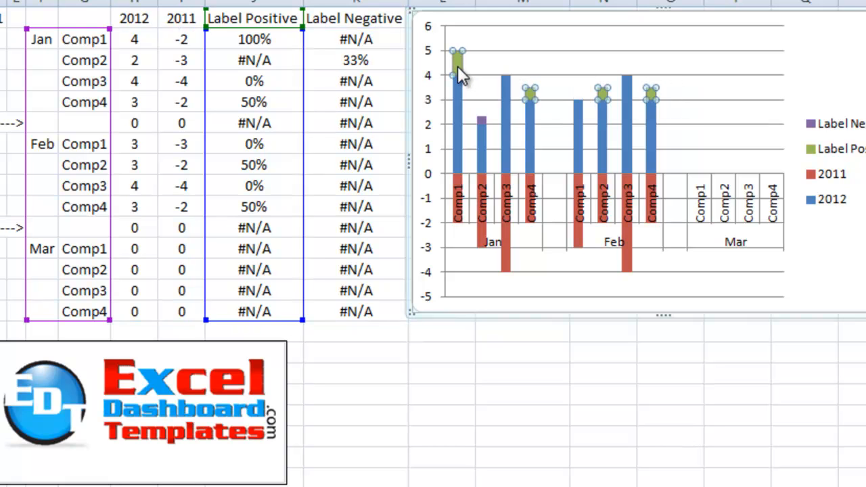
Set the Label Positive series fill to No fill so its bars become transparent
right_click(458, 65)
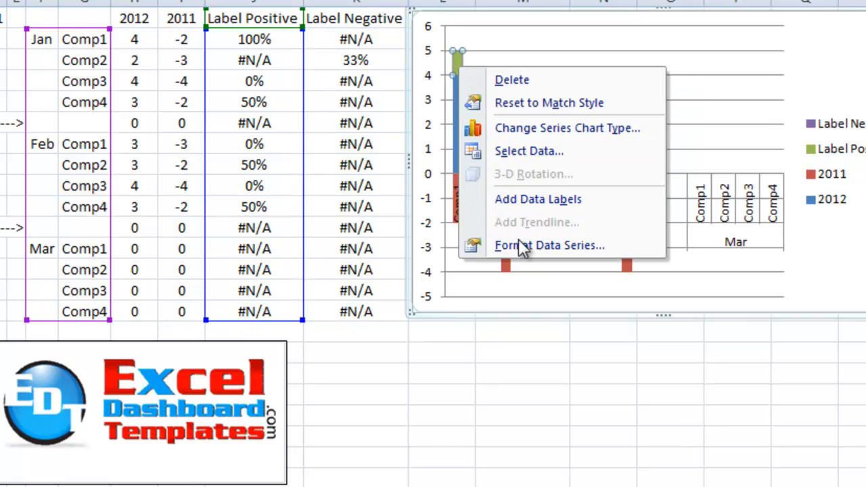
left_click(550, 247)
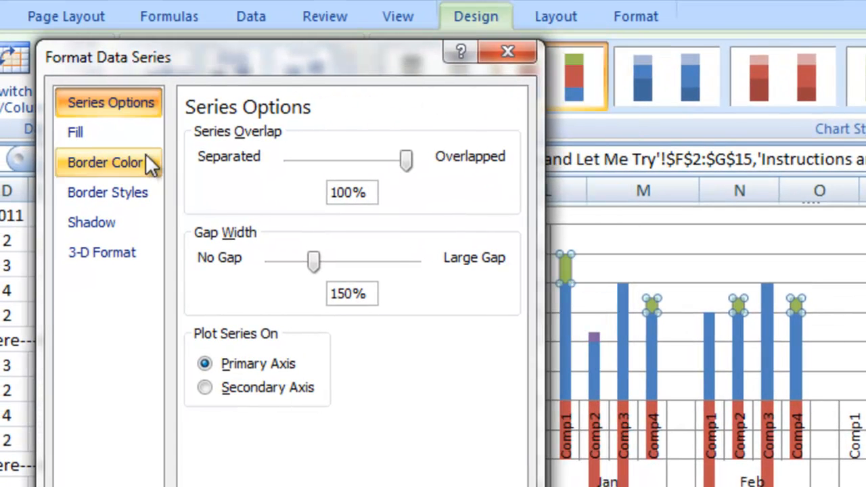
left_click(74, 133)
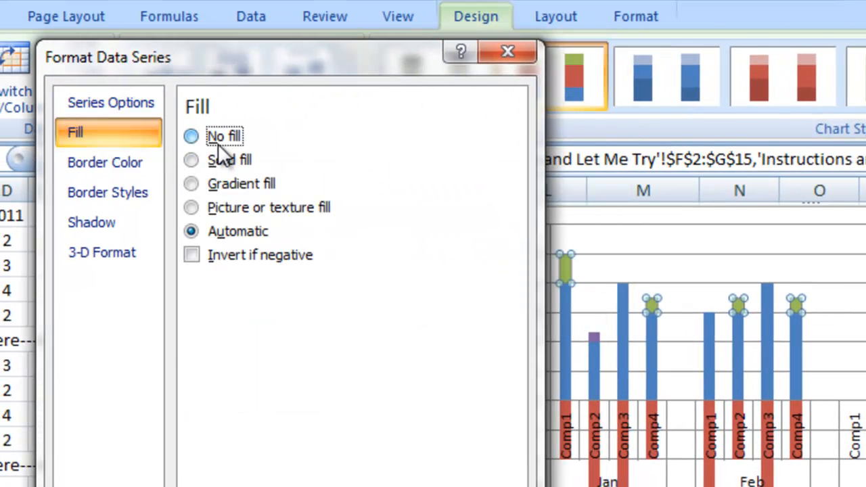
left_click(192, 135)
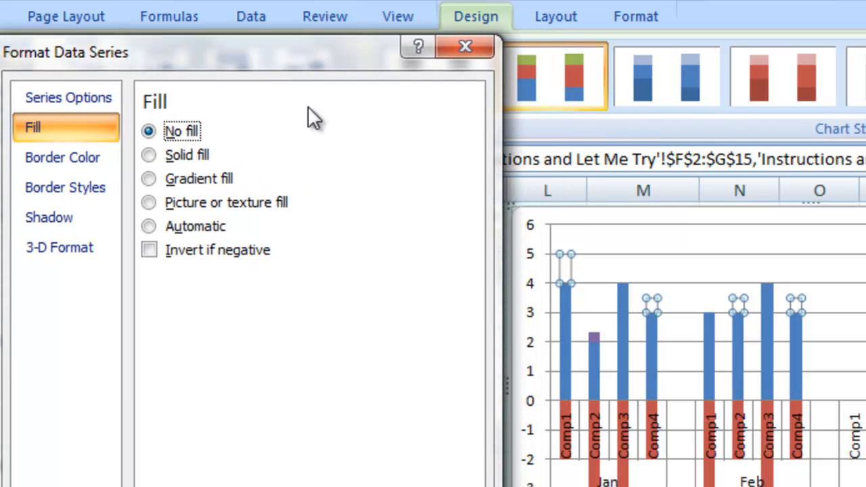
mouse_move(481, 382)
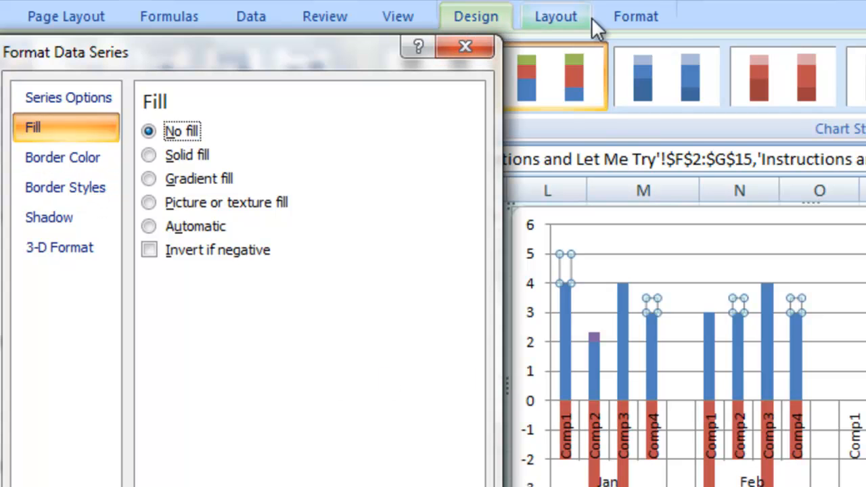
mouse_move(488, 27)
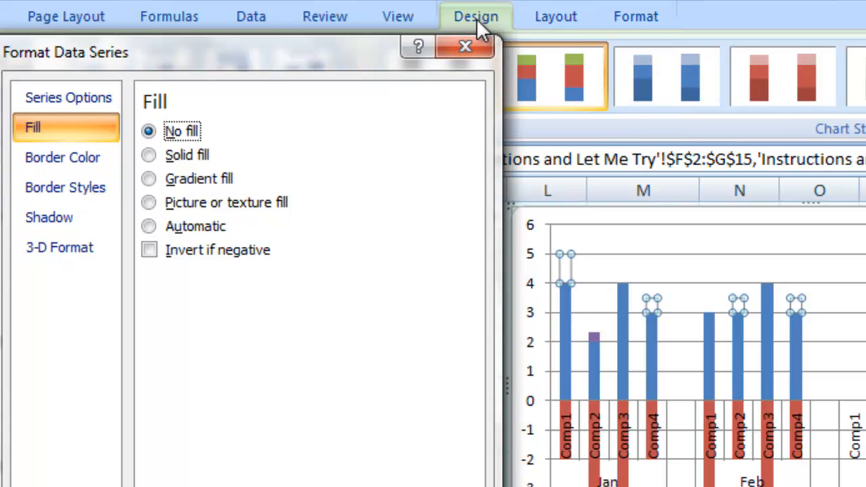
left_click(555, 16)
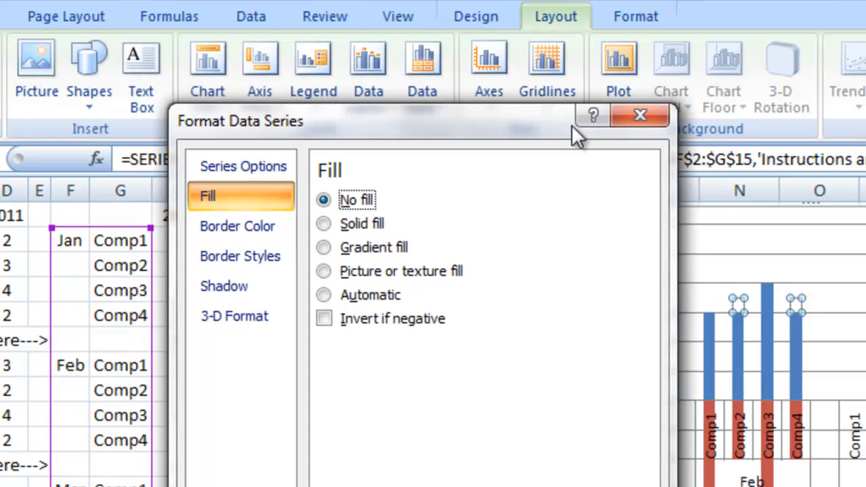
left_click(639, 115)
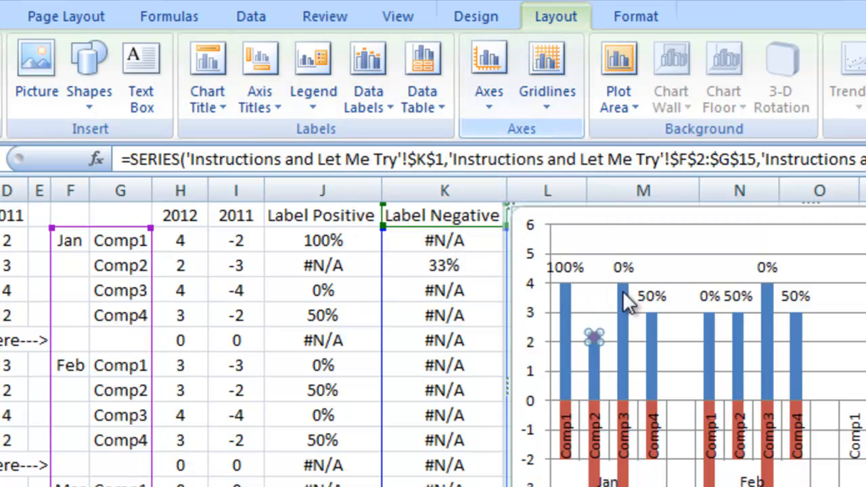
Set the Label Negative series to No fill and show its 33% data label on Jan Comp2
double_click(595, 338)
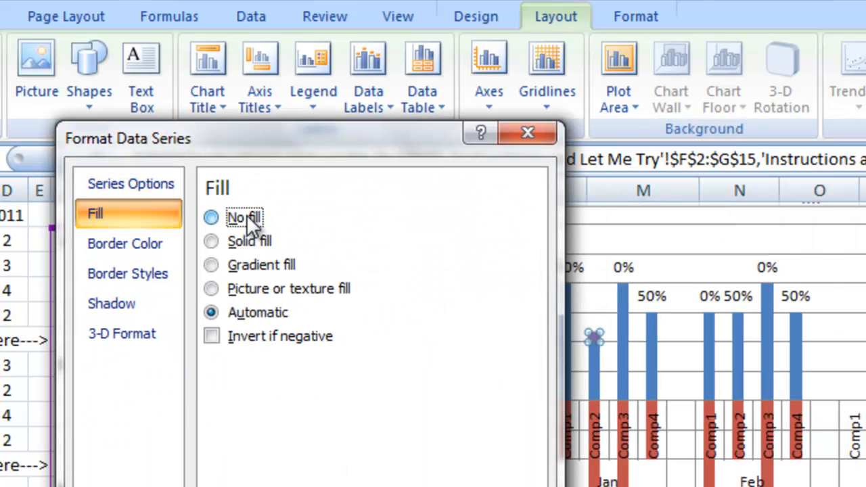
left_click(211, 216)
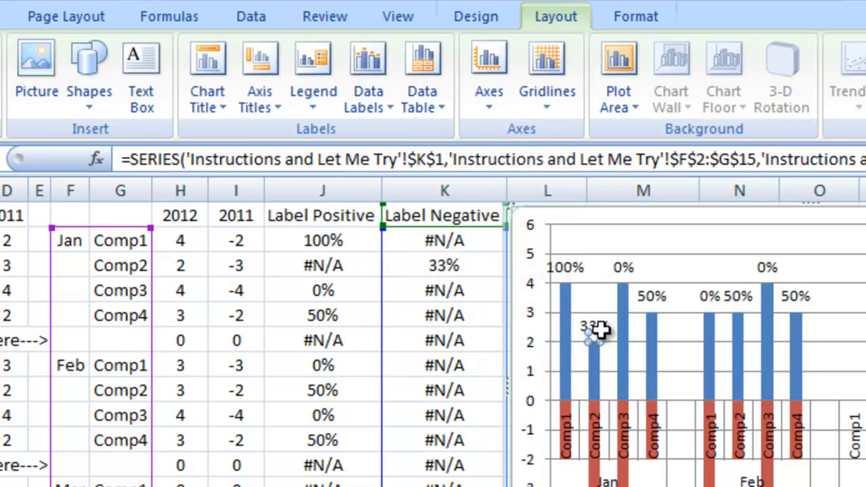
left_click(592, 326)
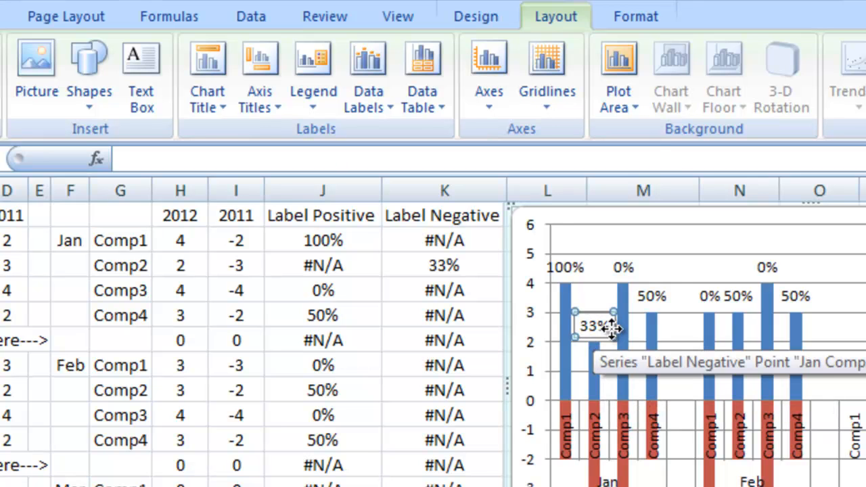
Give the 33% data label the custom number format -0%;-0% so it reads -33%
right_click(594, 326)
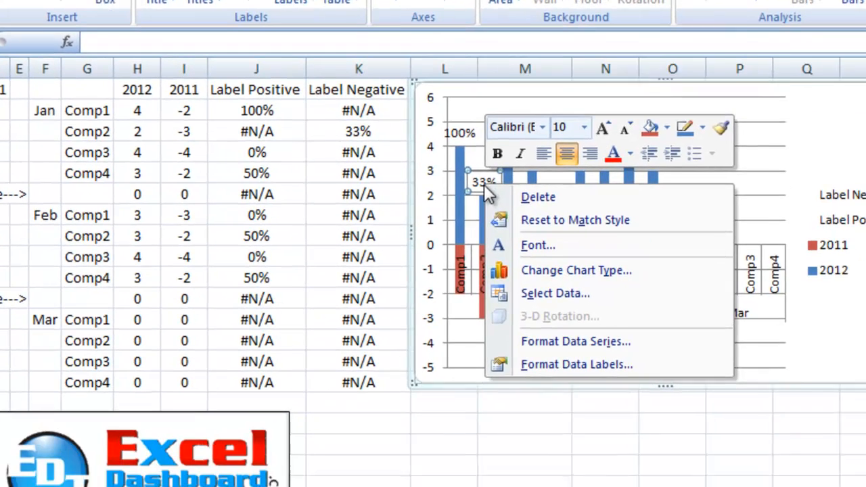
left_click(577, 364)
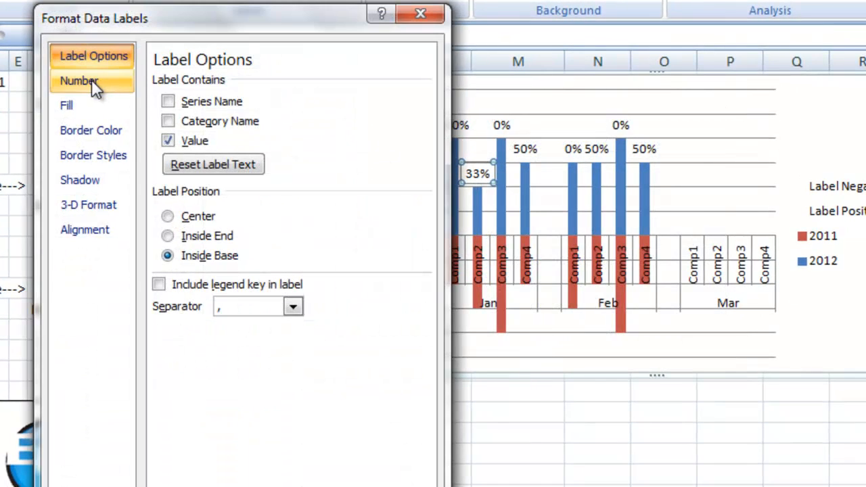
left_click(79, 81)
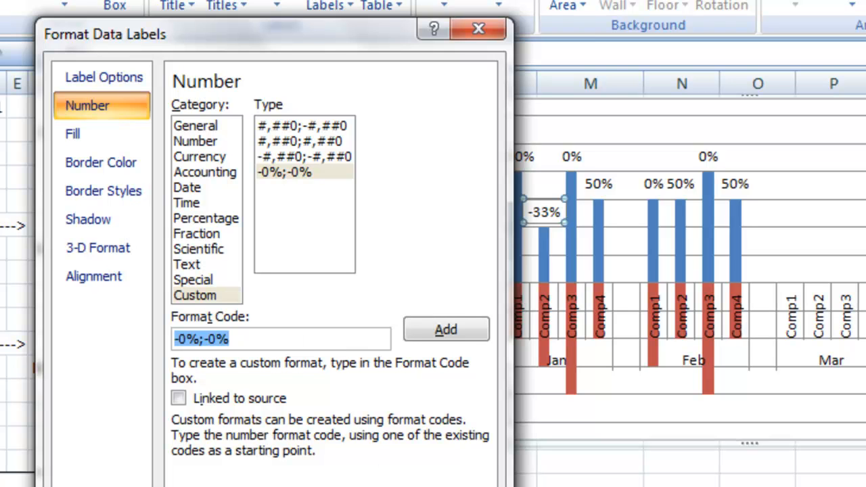
left_click(473, 30)
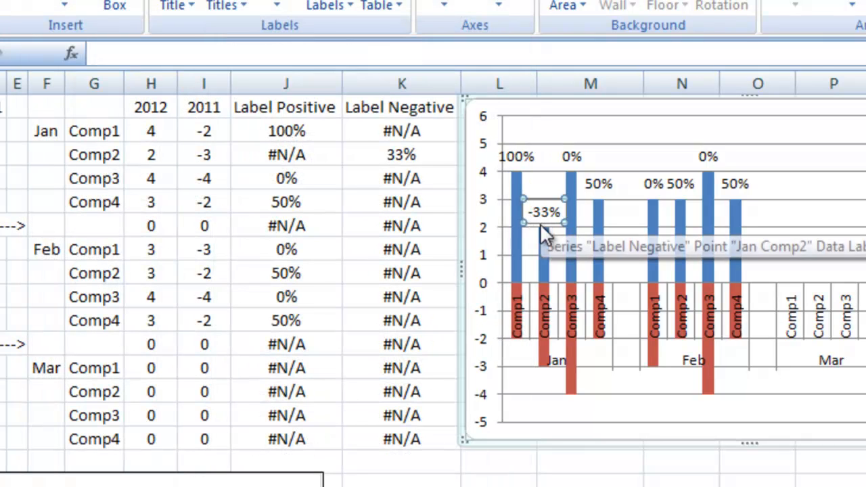
mouse_move(707, 265)
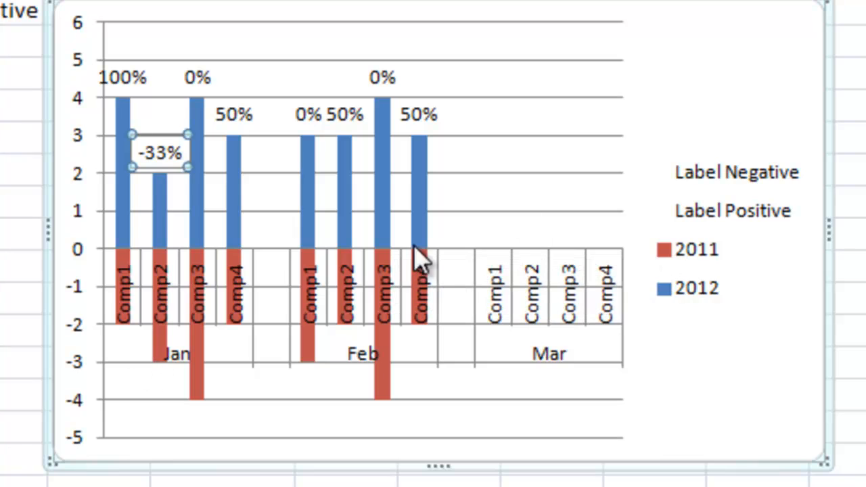
Delete the Label Positive and Label Negative legend entries, leaving 2011 and 2012
left_click(736, 173)
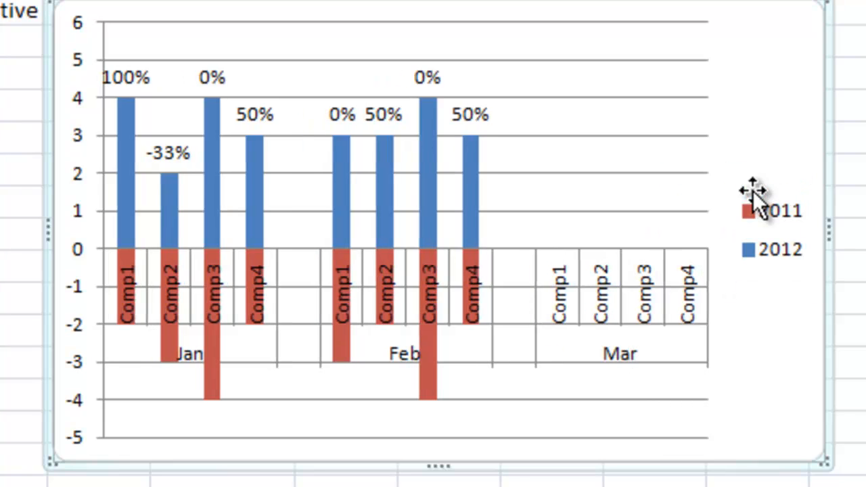
mouse_move(92, 287)
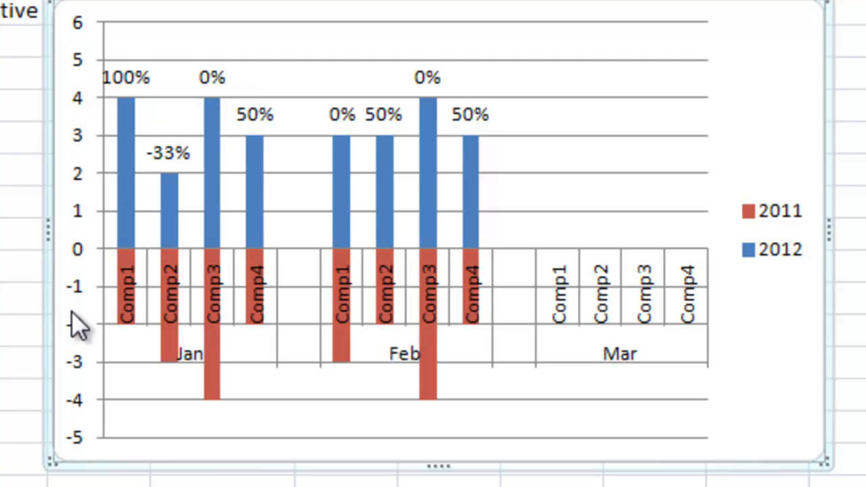
left_click(80, 320)
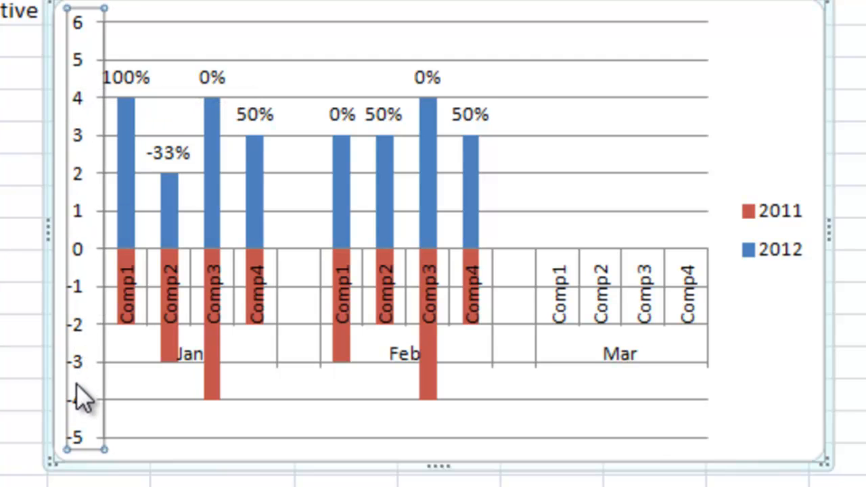
mouse_move(86, 352)
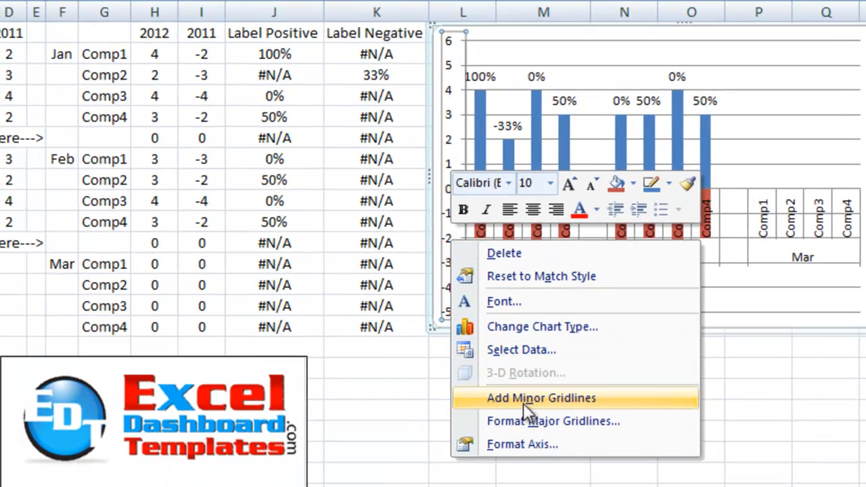
Show the Custom number format category for the vertical axis, code #,##0;-#,##0
left_click(523, 444)
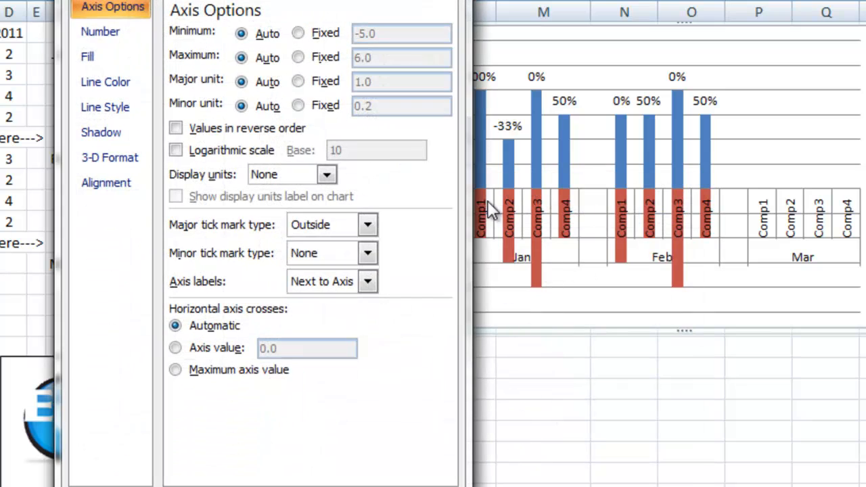
left_click(100, 31)
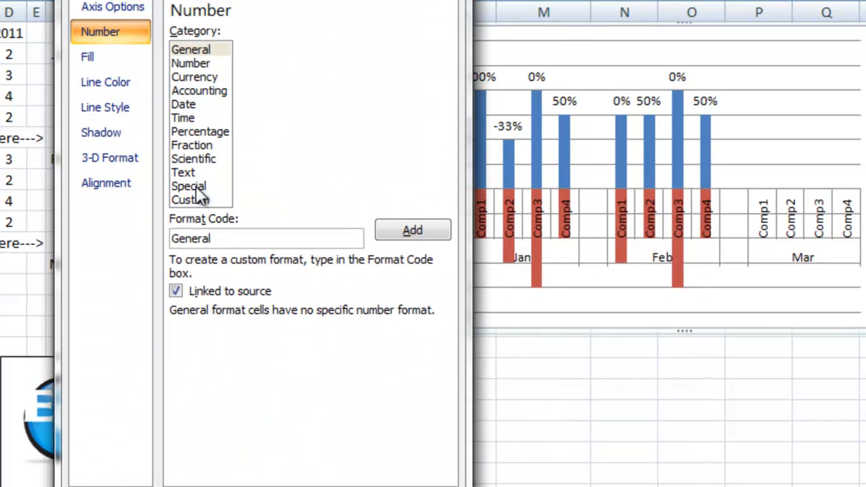
left_click(190, 200)
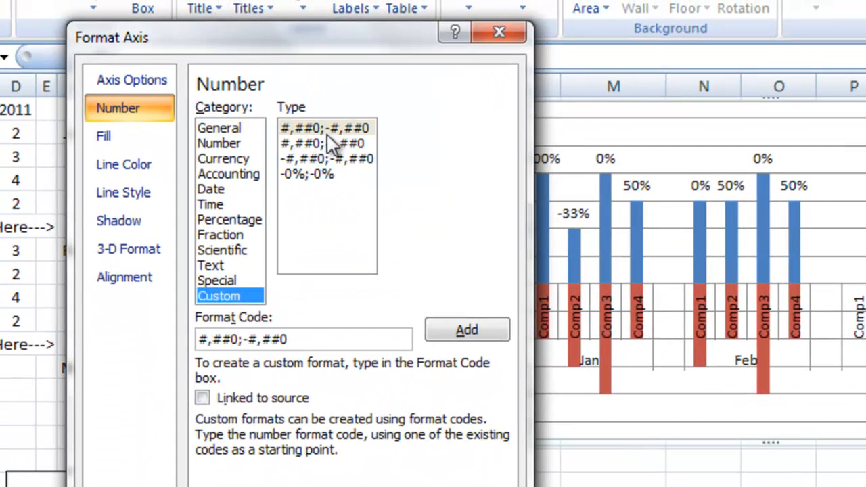